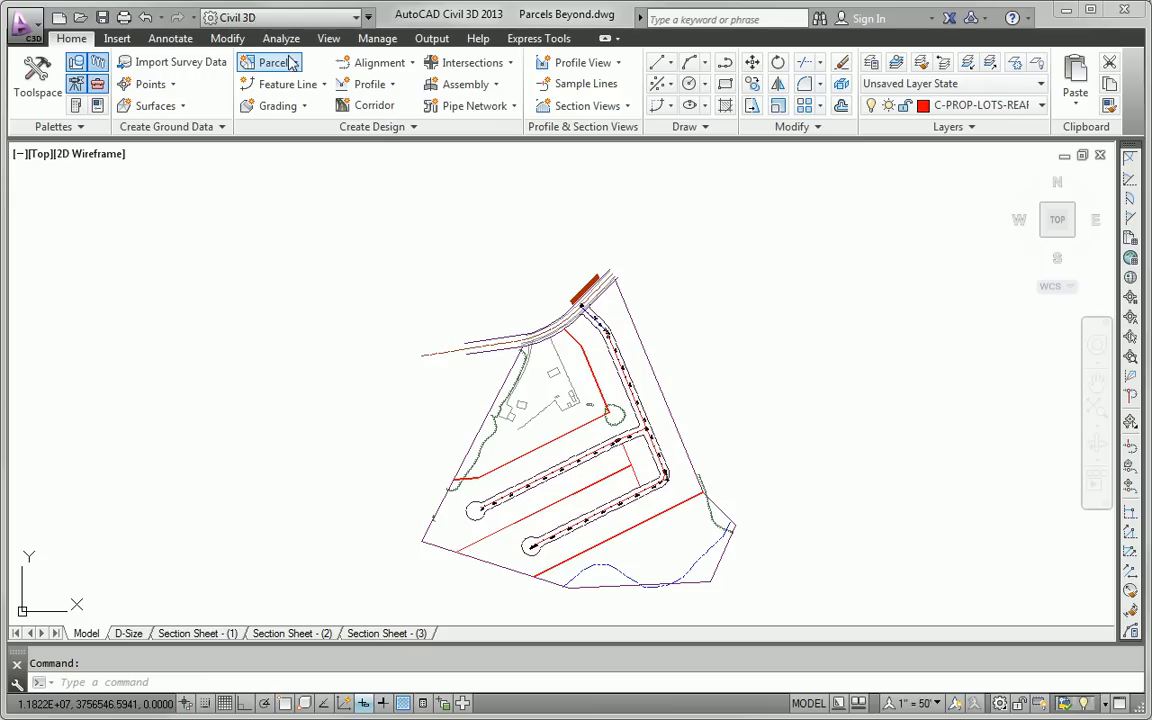
Start Create Parcel from Objects and pick the site boundary linework.
{"action": "left_click", "coordinate": [270, 62]}
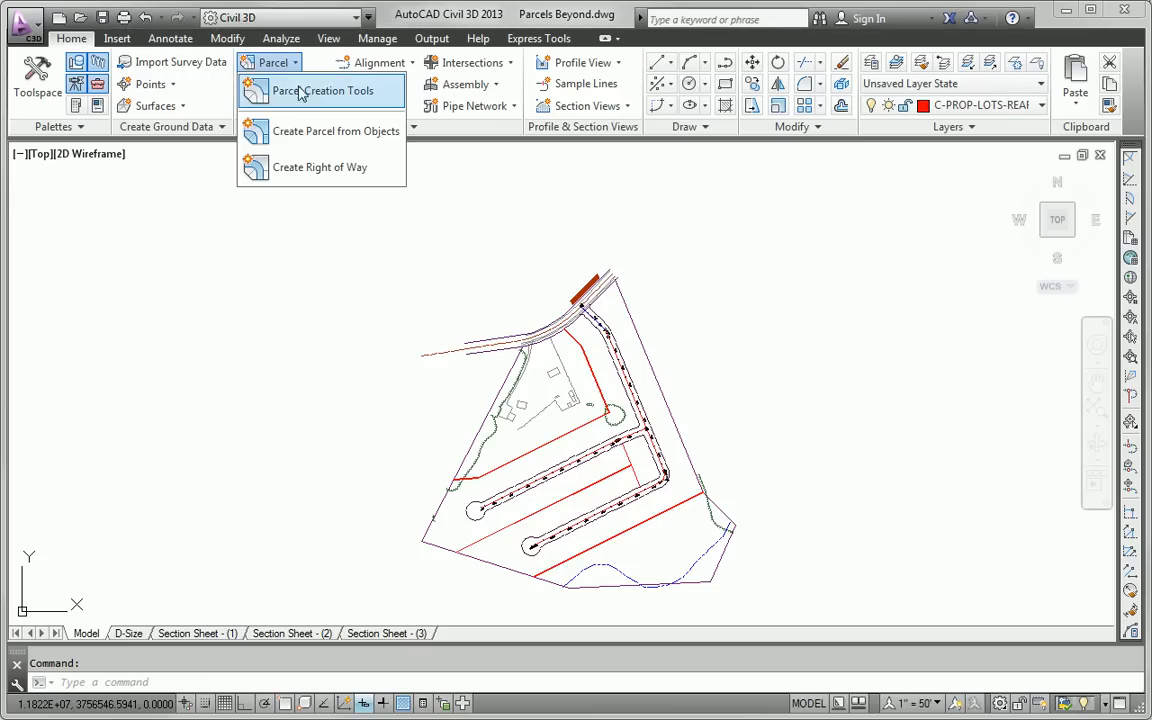
{"action": "mouse_move", "coordinate": [316, 131]}
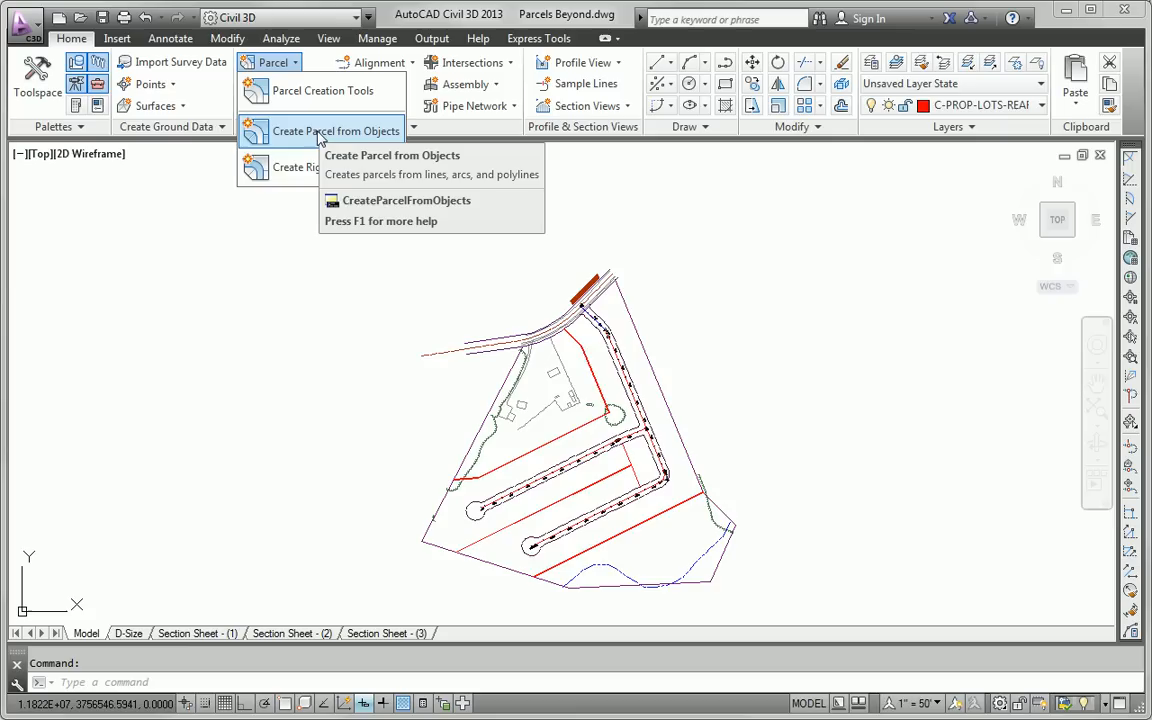
{"action": "left_click", "coordinate": [332, 131]}
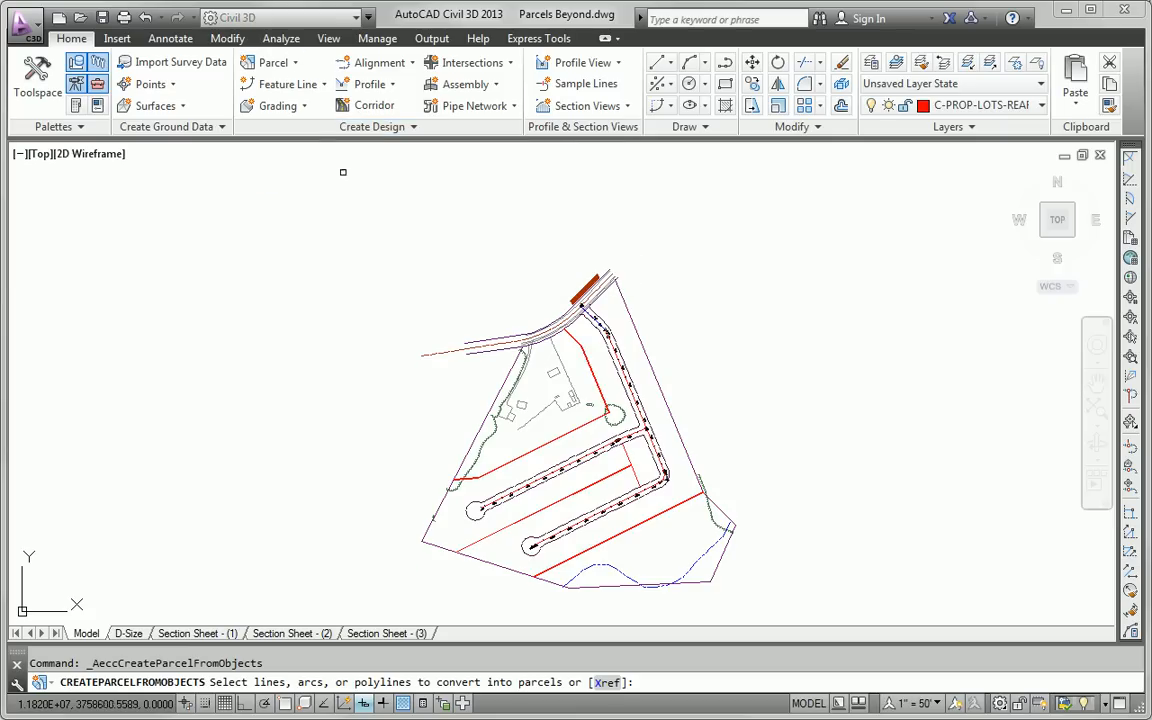
{"action": "mouse_move", "coordinate": [481, 351]}
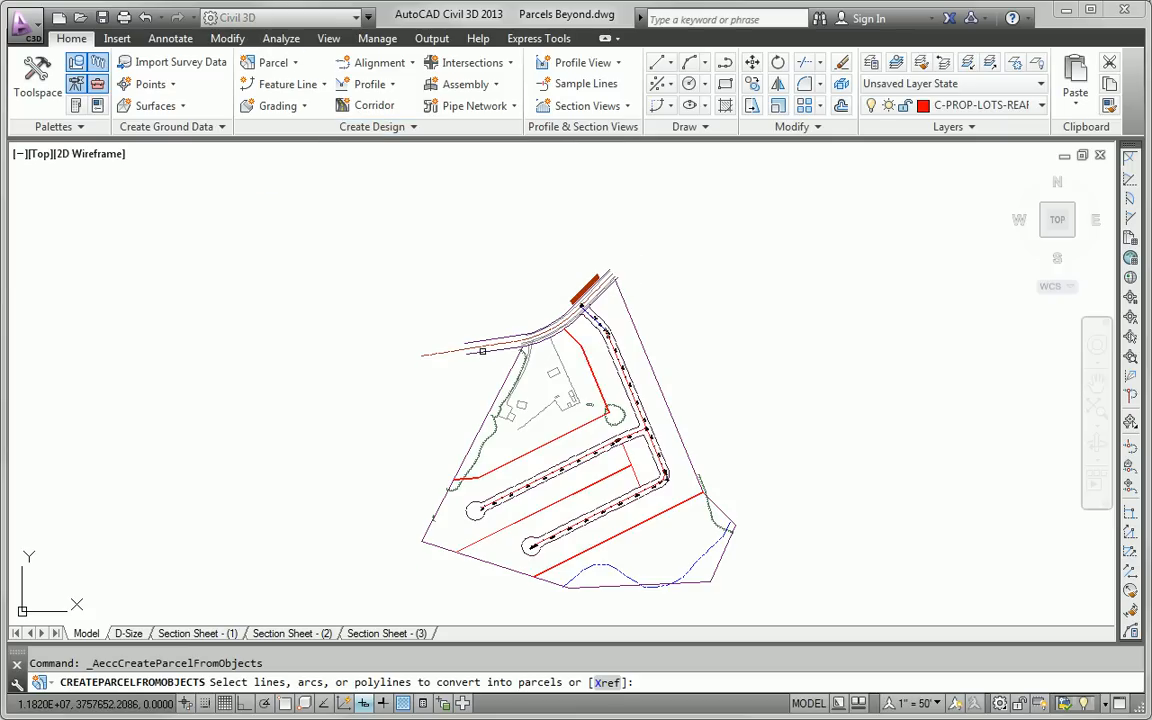
{"action": "left_click", "coordinate": [673, 367]}
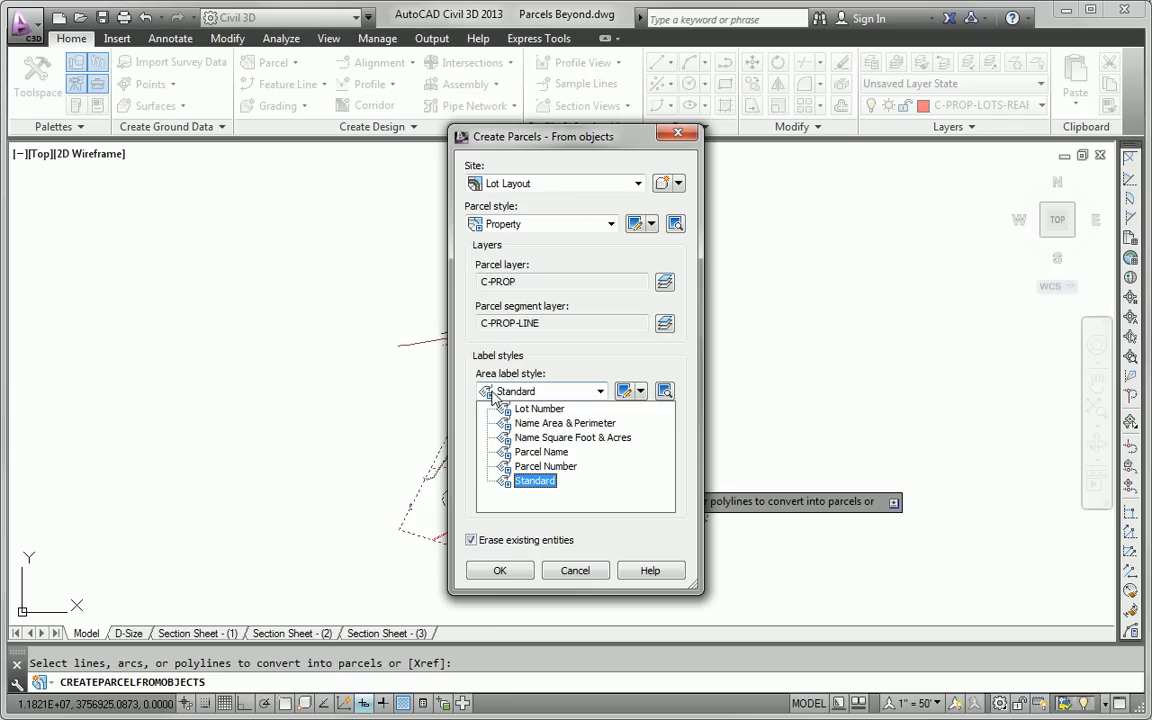
Create the parcels with the Lot Number area label style.
{"action": "left_click", "coordinate": [540, 408]}
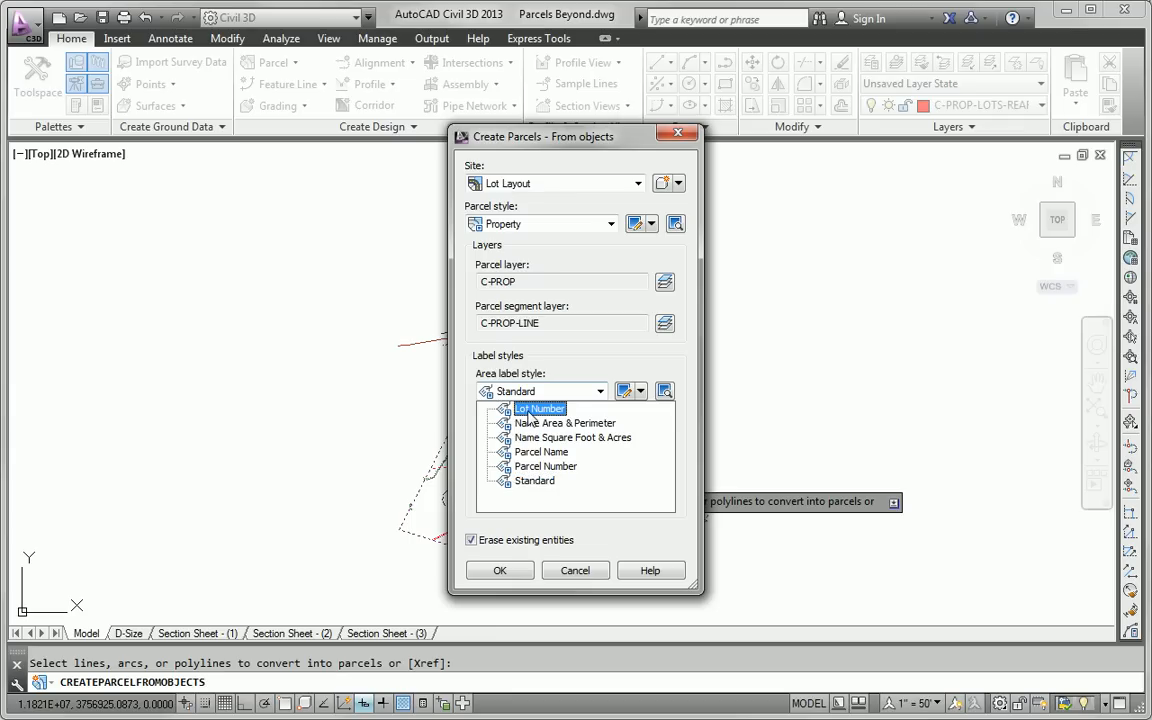
{"action": "left_click", "coordinate": [538, 408]}
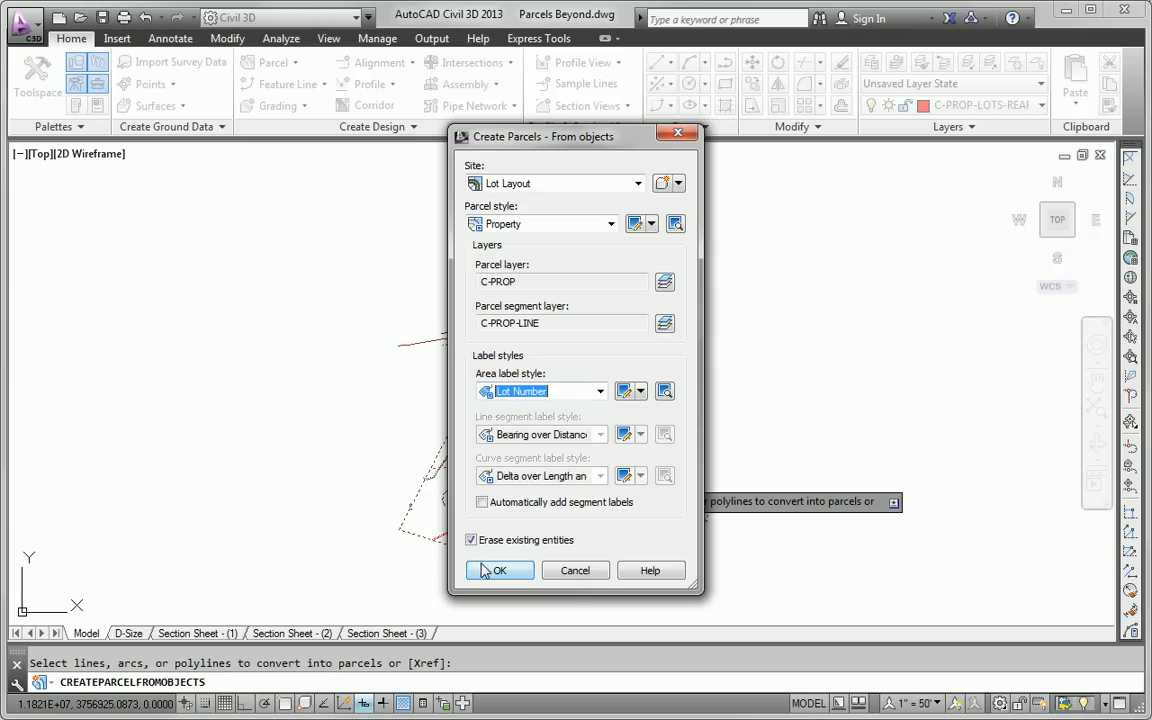
{"action": "left_click", "coordinate": [501, 570]}
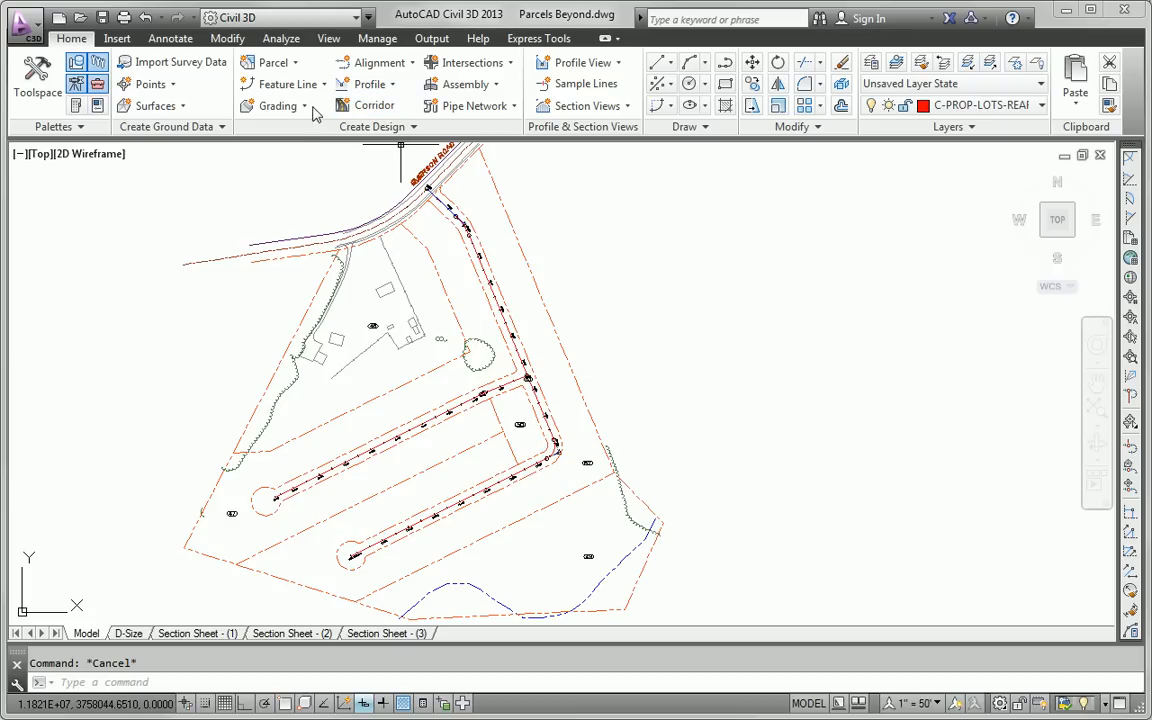
Launch Slide Line - Create from Parcel Creation Tools and confirm the Lot Layout settings.
{"action": "left_click", "coordinate": [275, 62]}
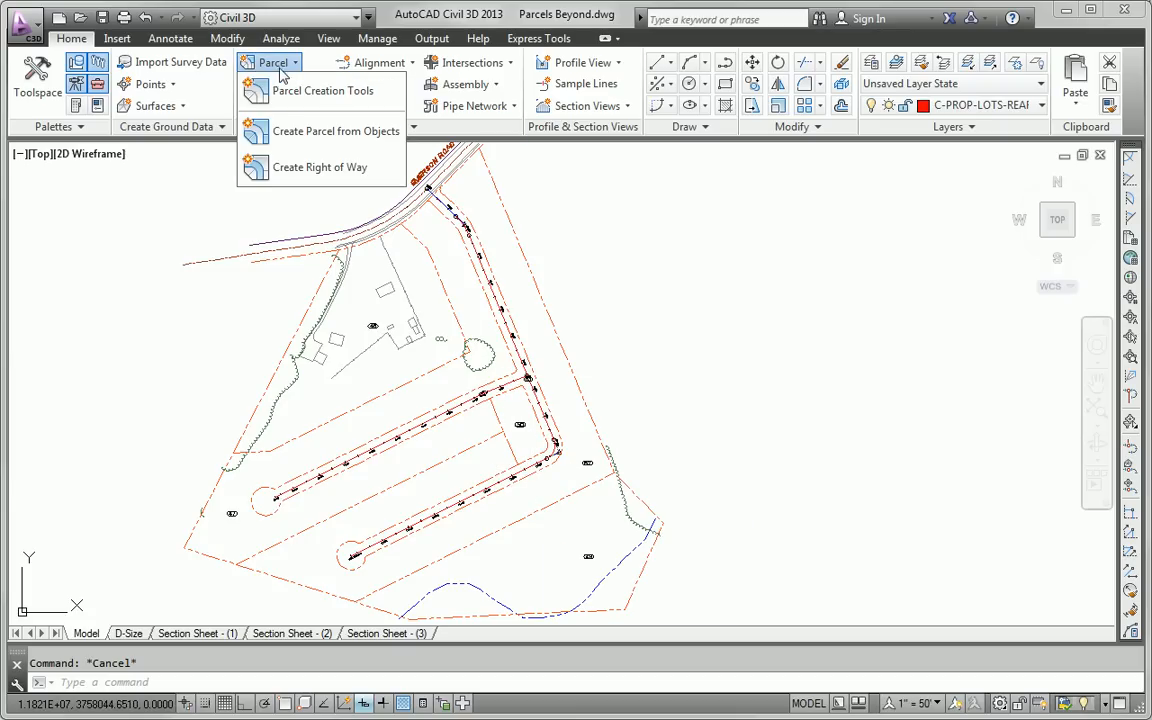
{"action": "left_click", "coordinate": [324, 90]}
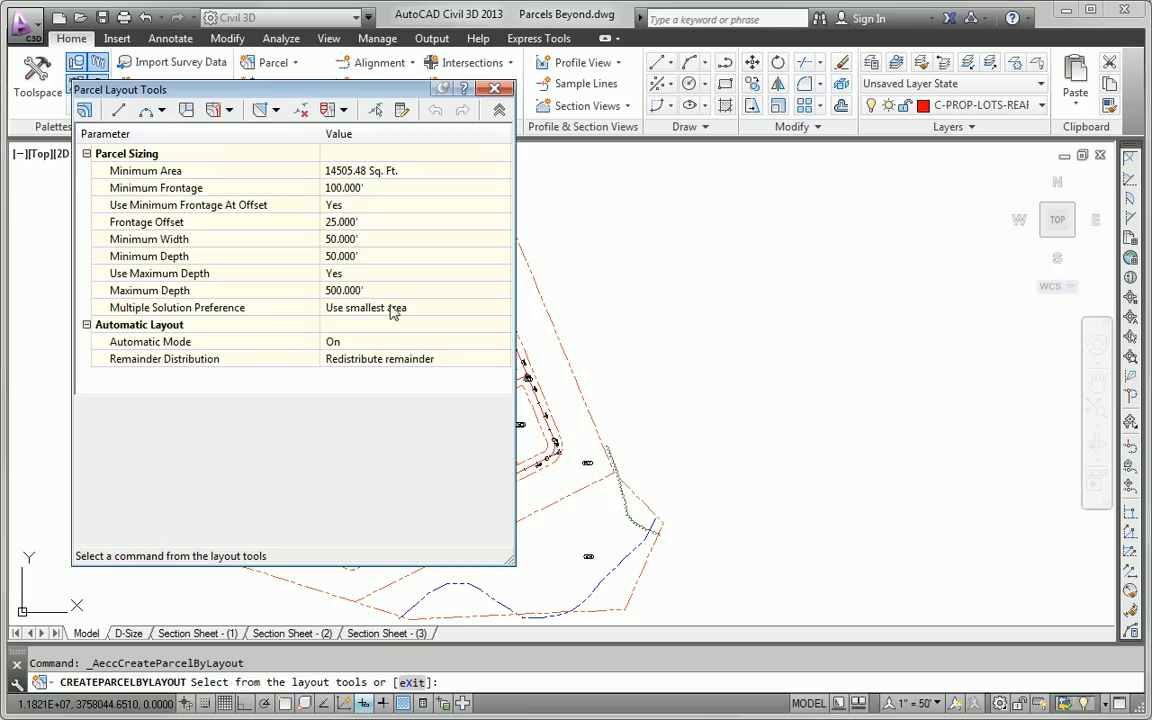
{"action": "mouse_move", "coordinate": [311, 344]}
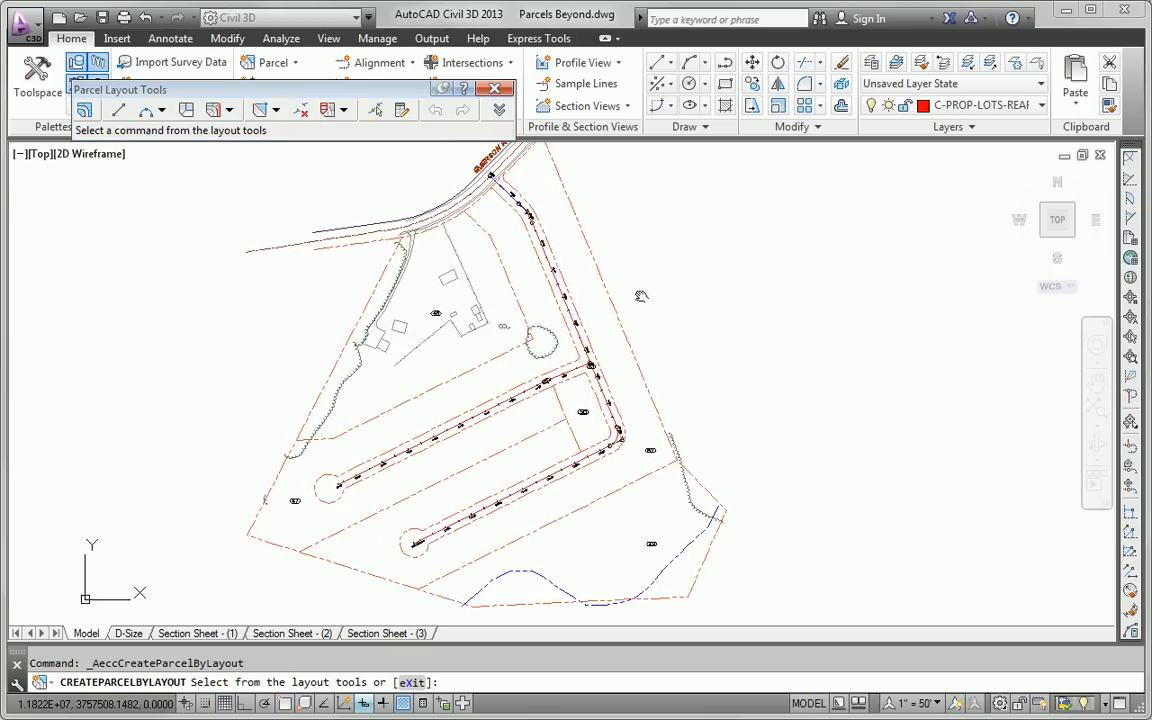
{"action": "left_click", "coordinate": [232, 110]}
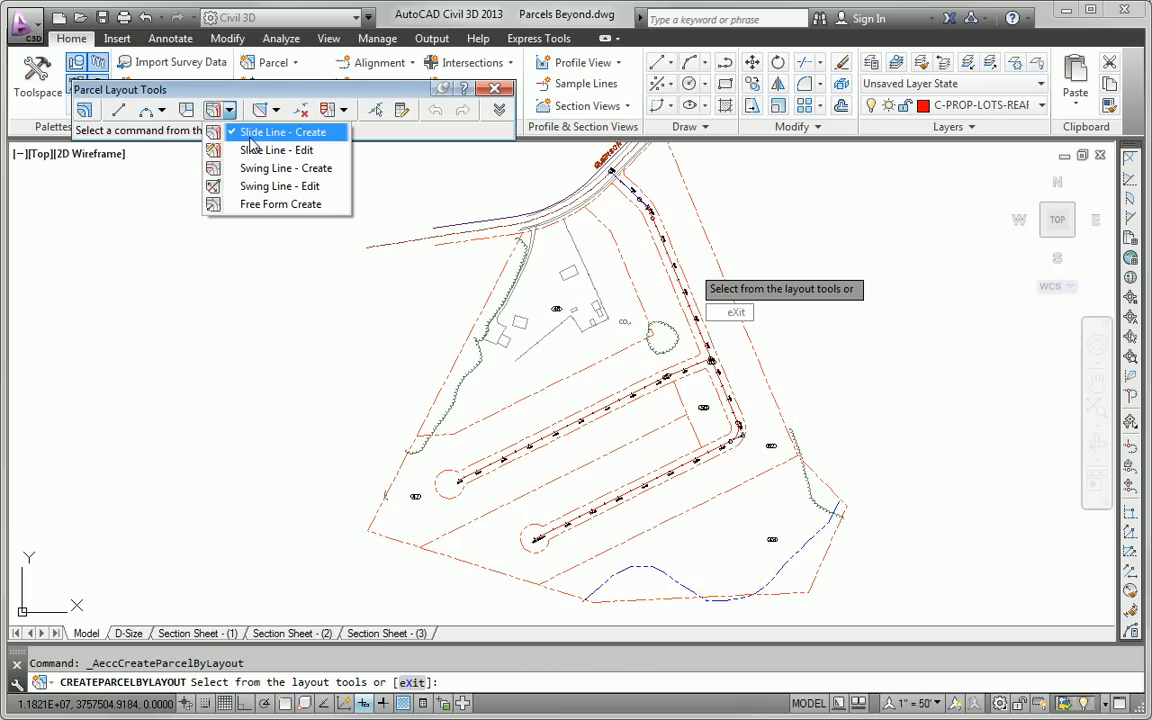
{"action": "left_click", "coordinate": [283, 131]}
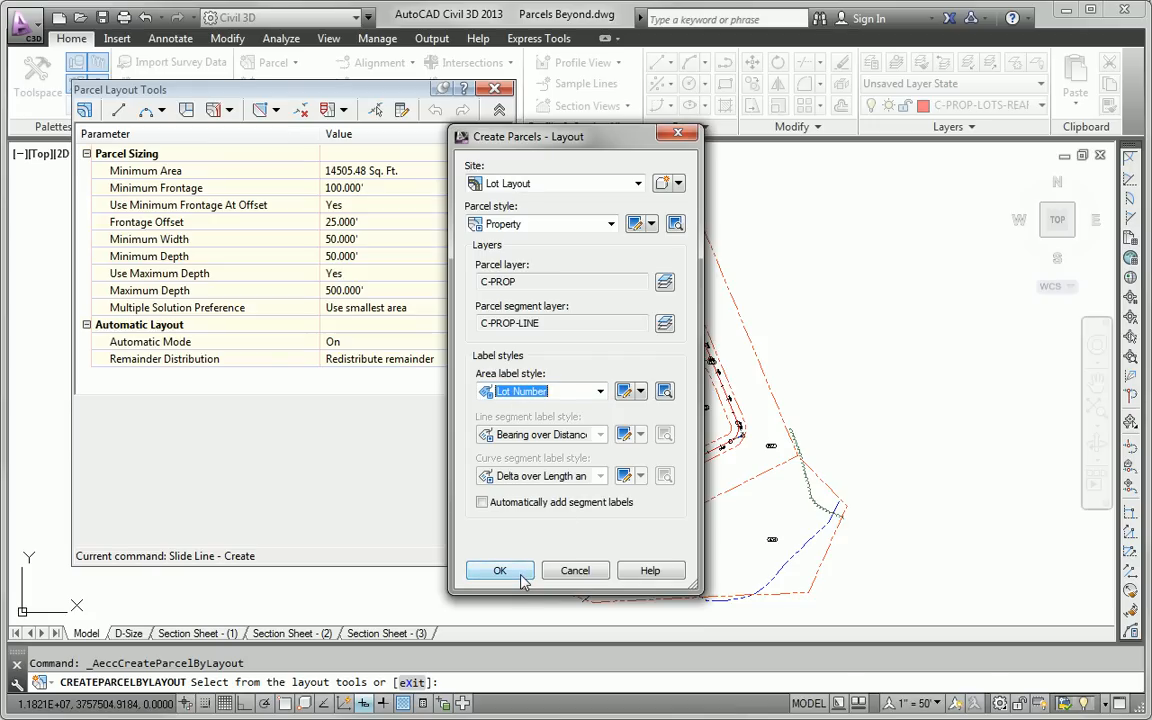
{"action": "left_click", "coordinate": [499, 570]}
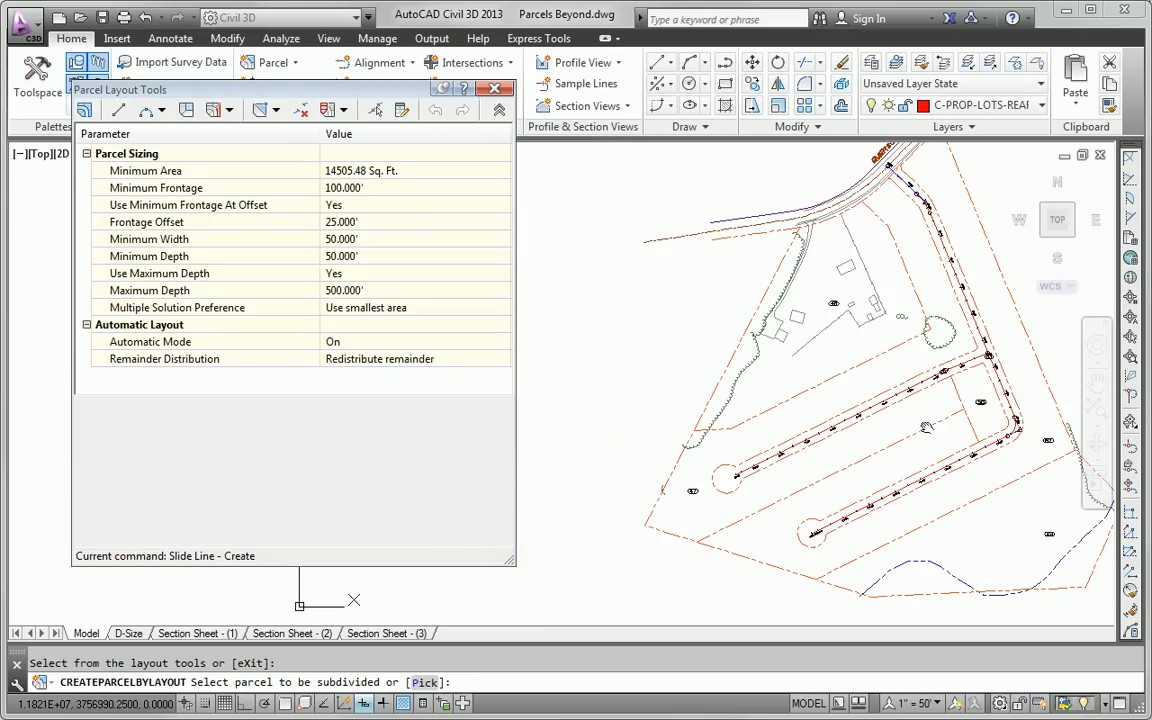
{"action": "mouse_move", "coordinate": [920, 228]}
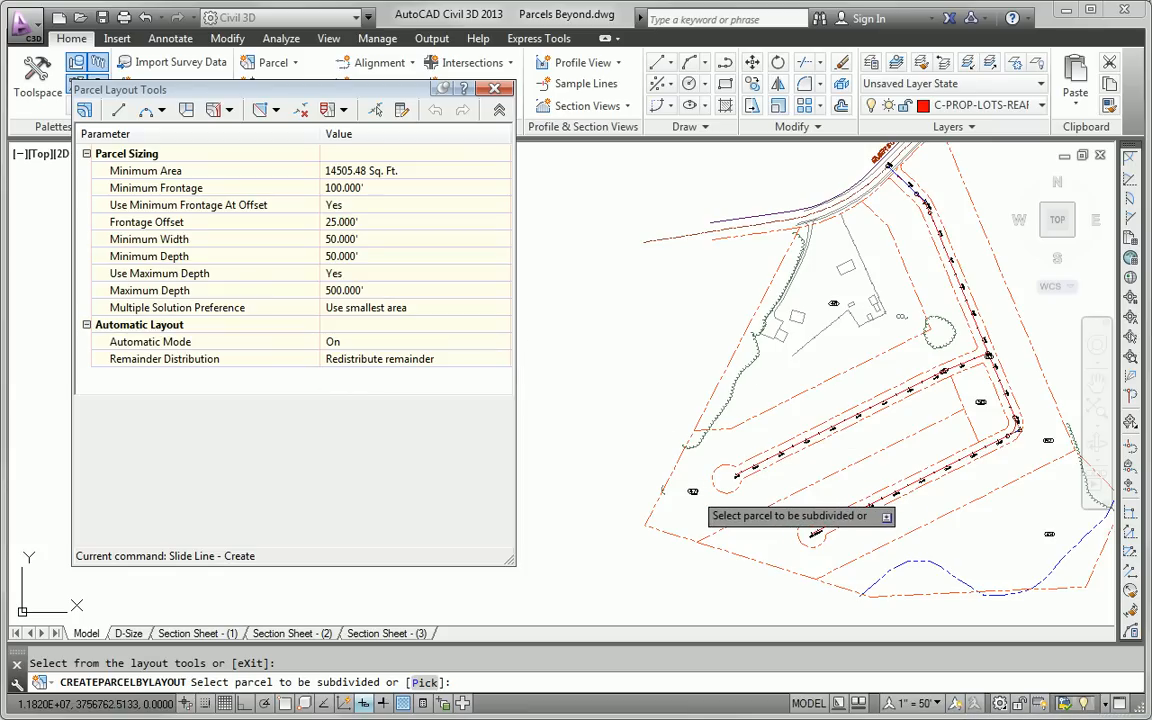
Subdivide the upper street's road-front parcel into lots and accept the layout.
{"action": "left_click", "coordinate": [760, 467]}
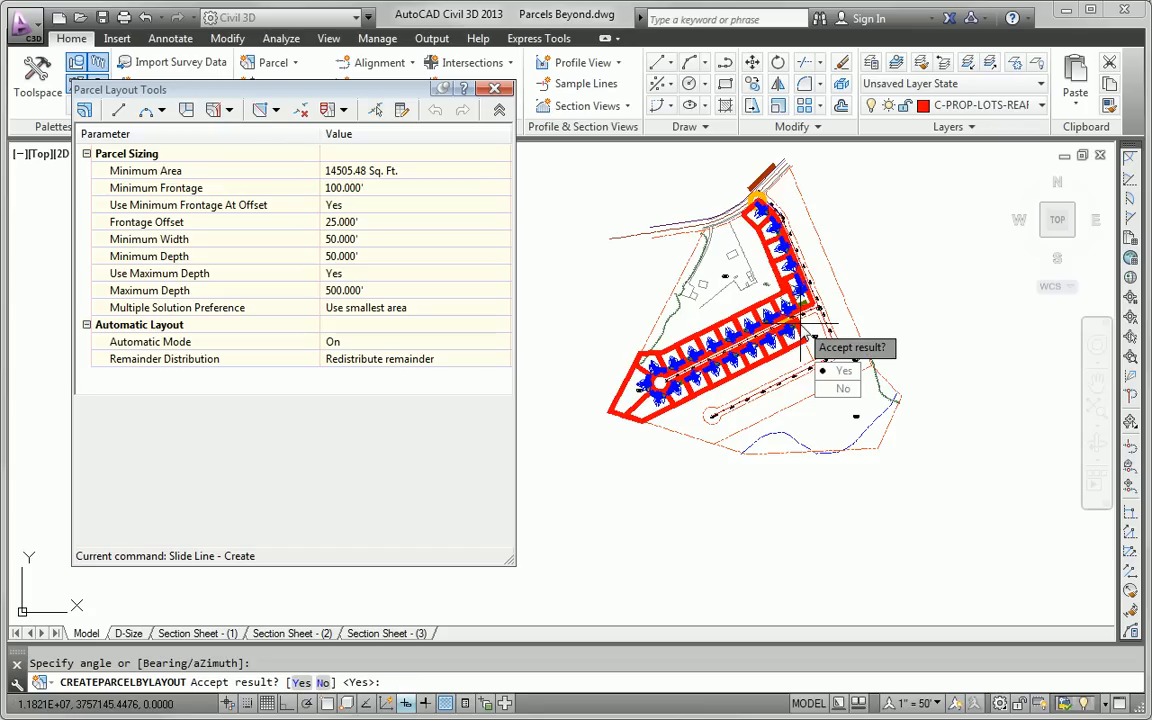
{"action": "mouse_move", "coordinate": [562, 306]}
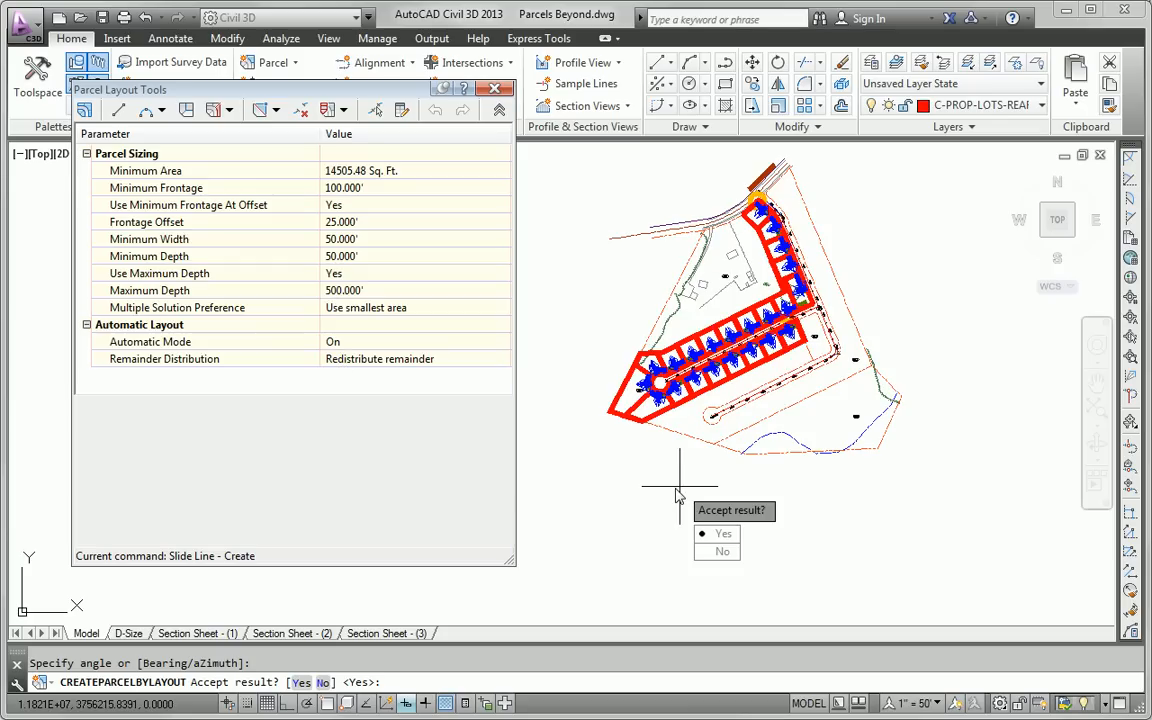
{"action": "left_click", "coordinate": [722, 533]}
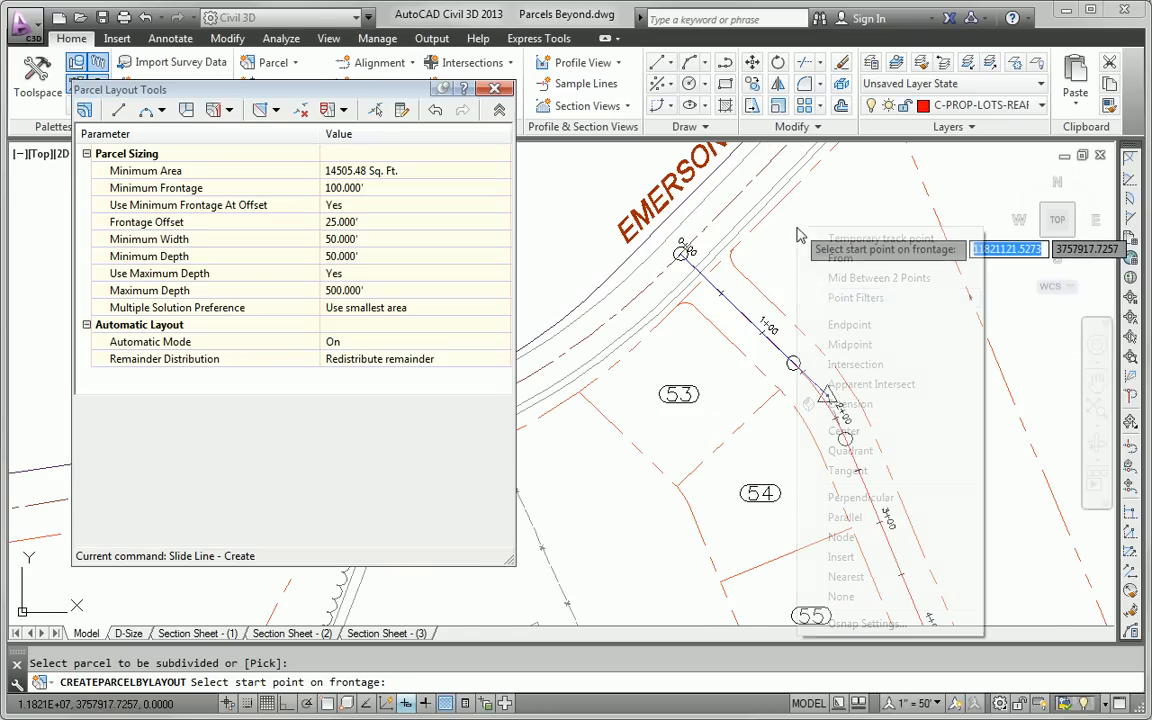
Lay out lots along the lower street frontage, creating a parcel from the remainder.
{"action": "left_click", "coordinate": [849, 324]}
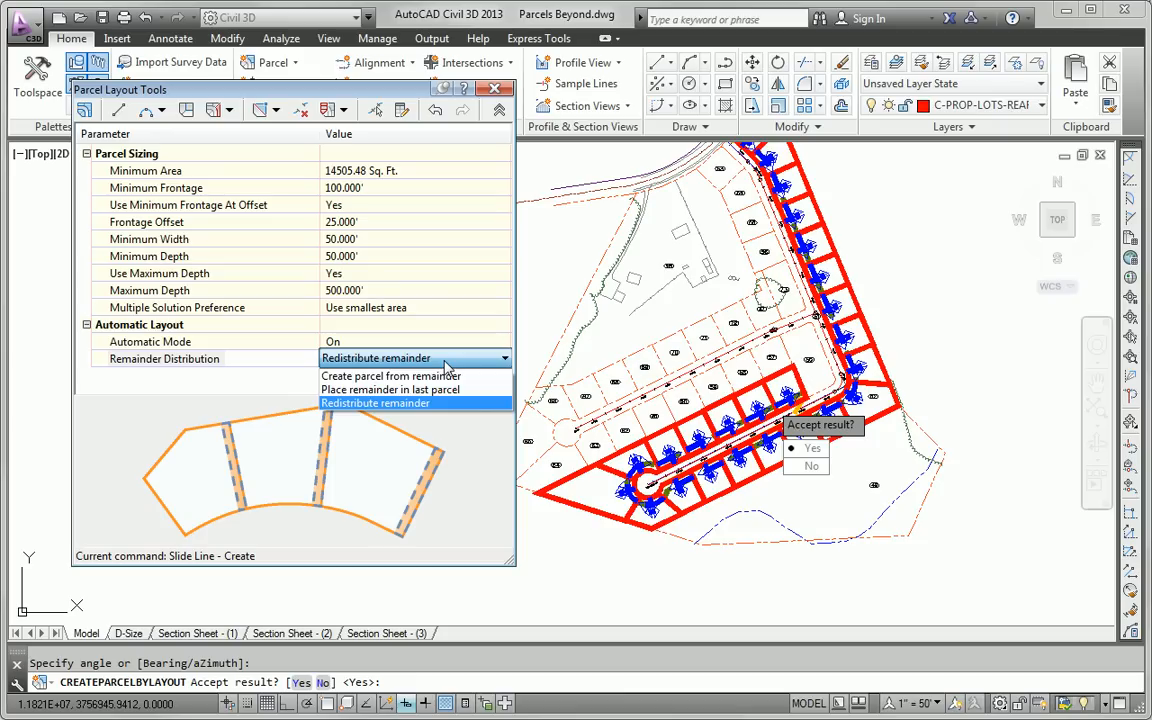
{"action": "mouse_move", "coordinate": [420, 375]}
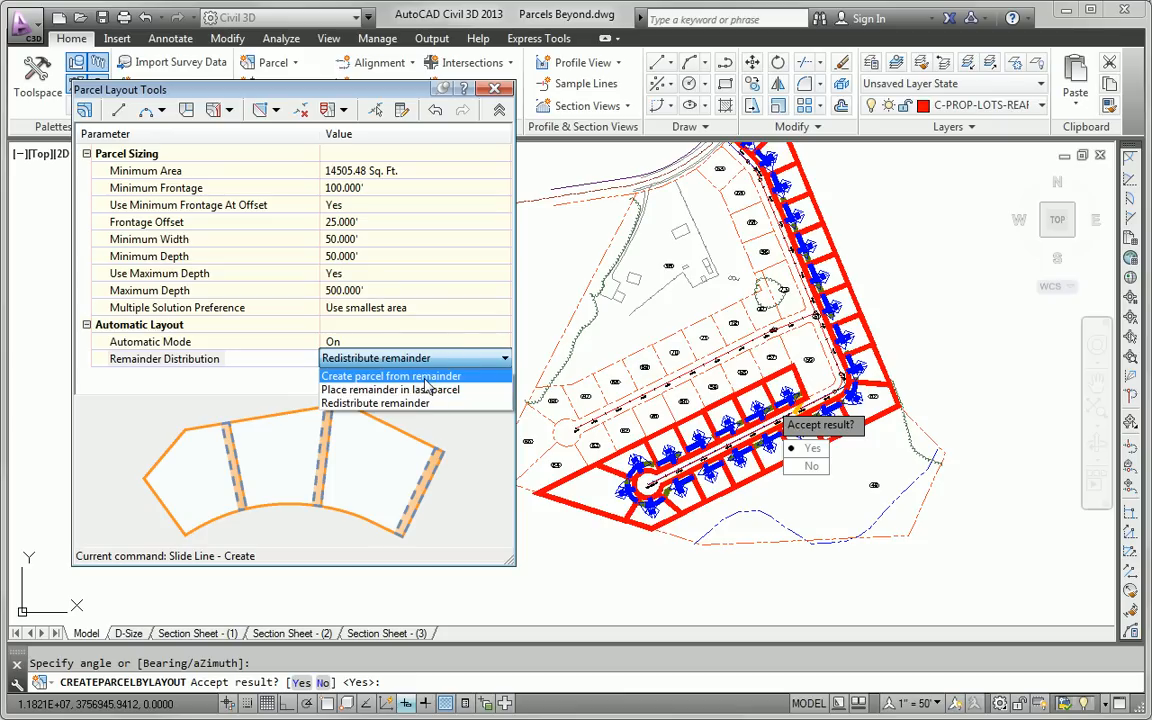
{"action": "left_click", "coordinate": [390, 375]}
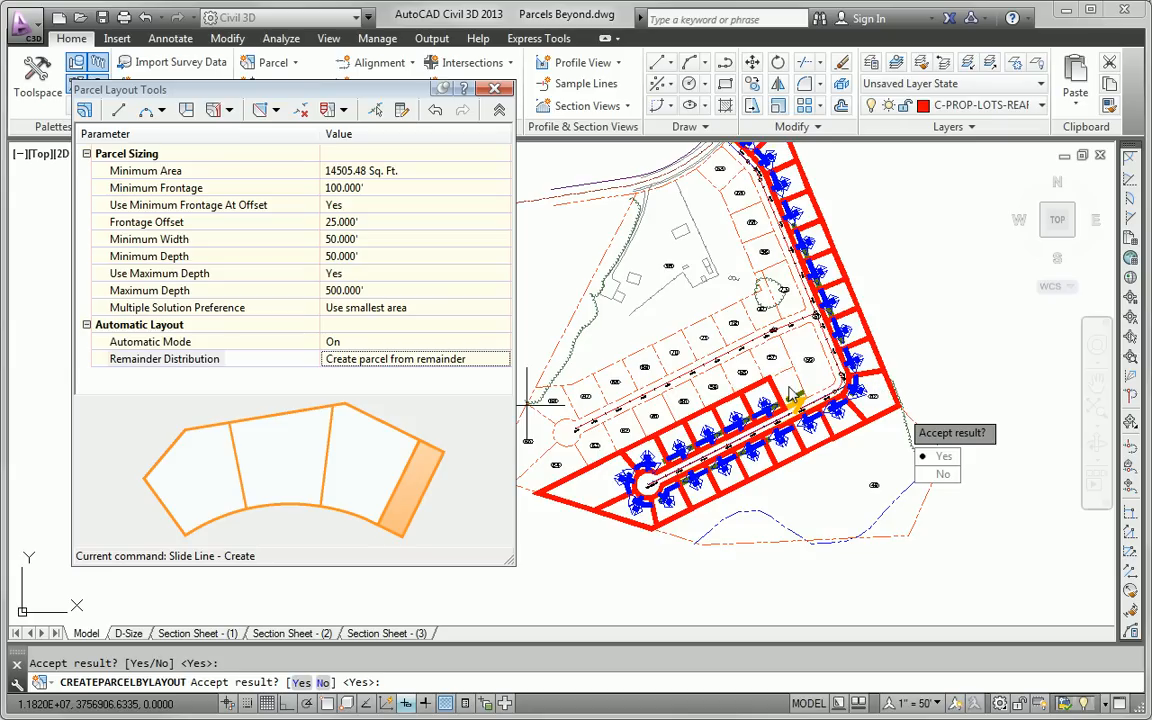
{"action": "mouse_move", "coordinate": [794, 504]}
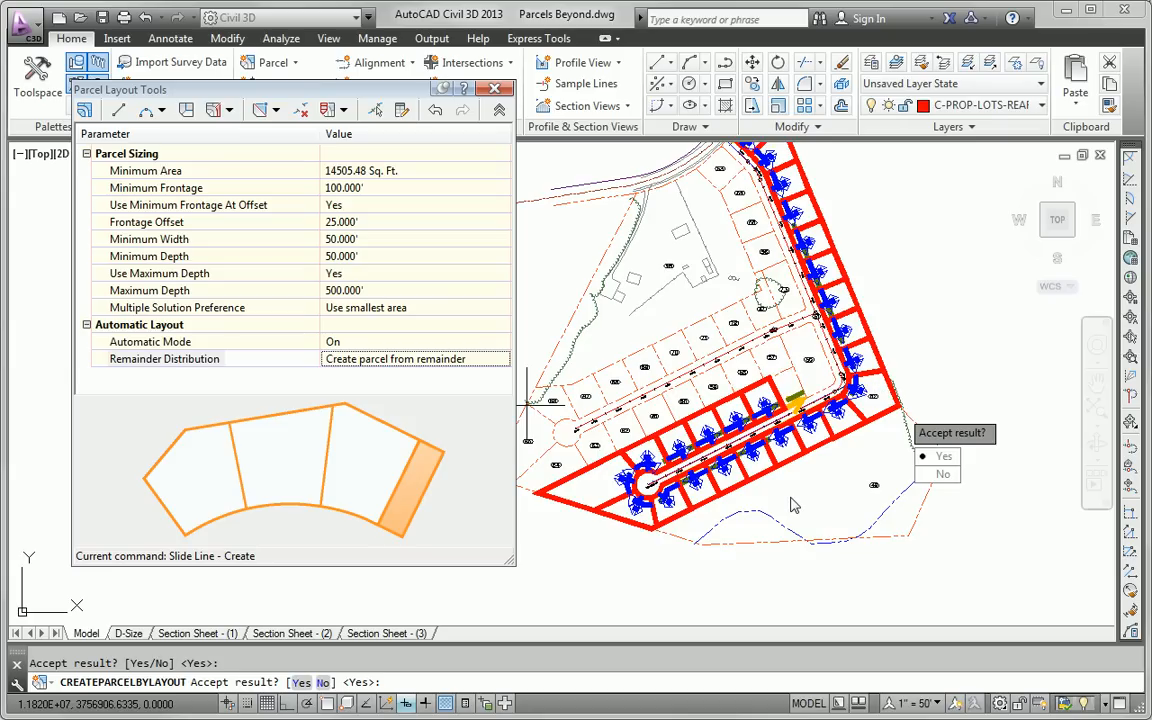
{"action": "left_click", "coordinate": [943, 456]}
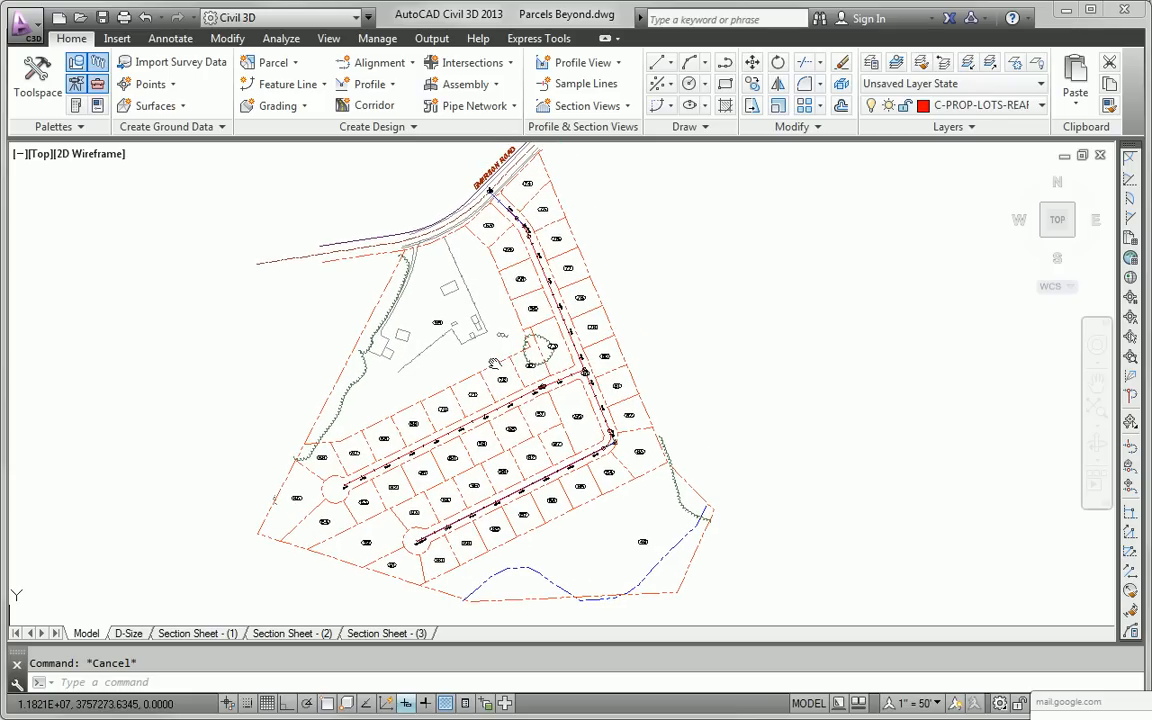
{"action": "mouse_move", "coordinate": [492, 360]}
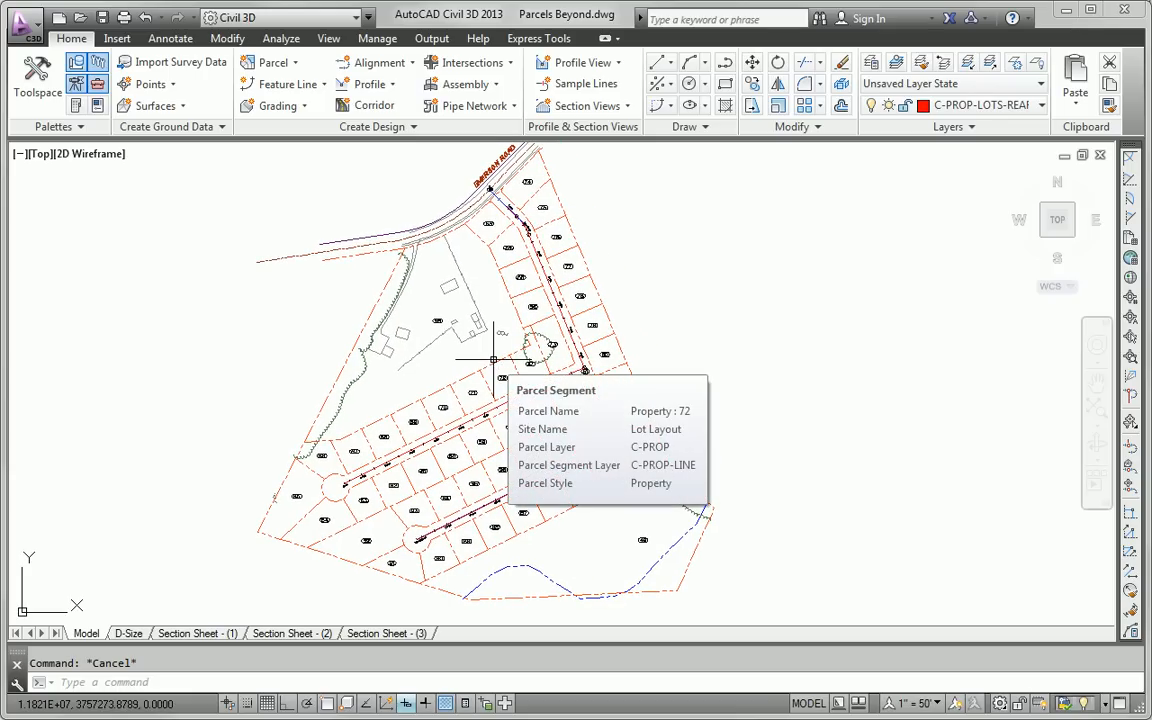